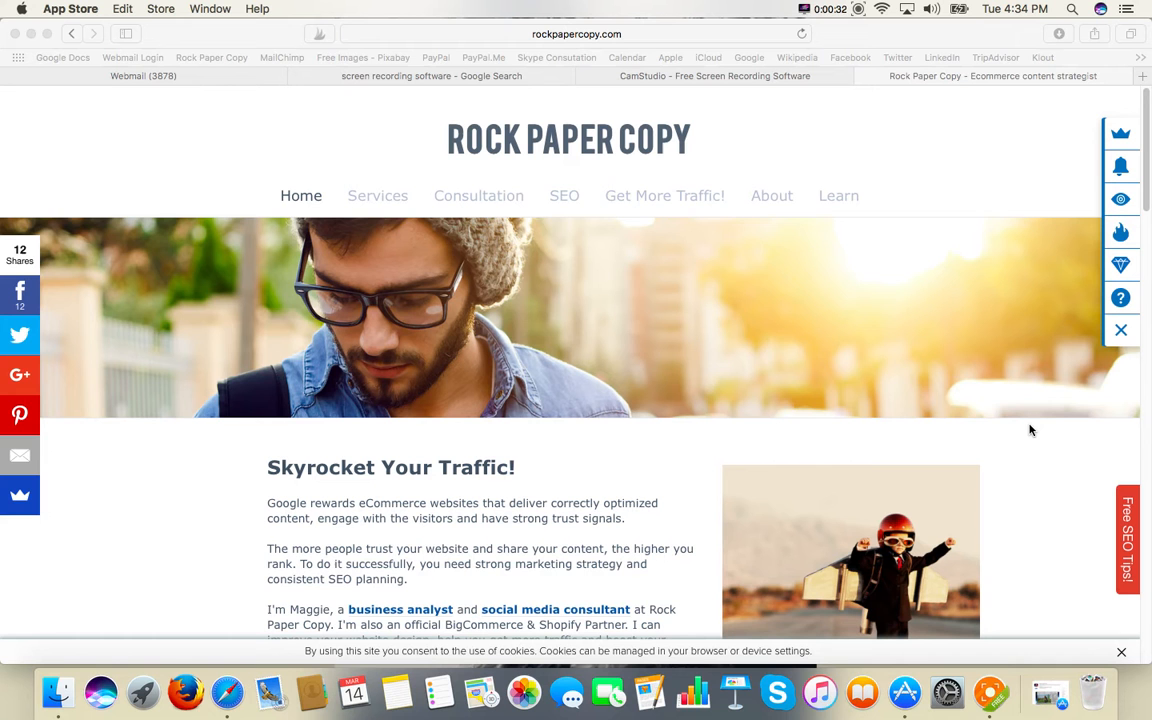
pyautogui.moveTo(1044, 424)
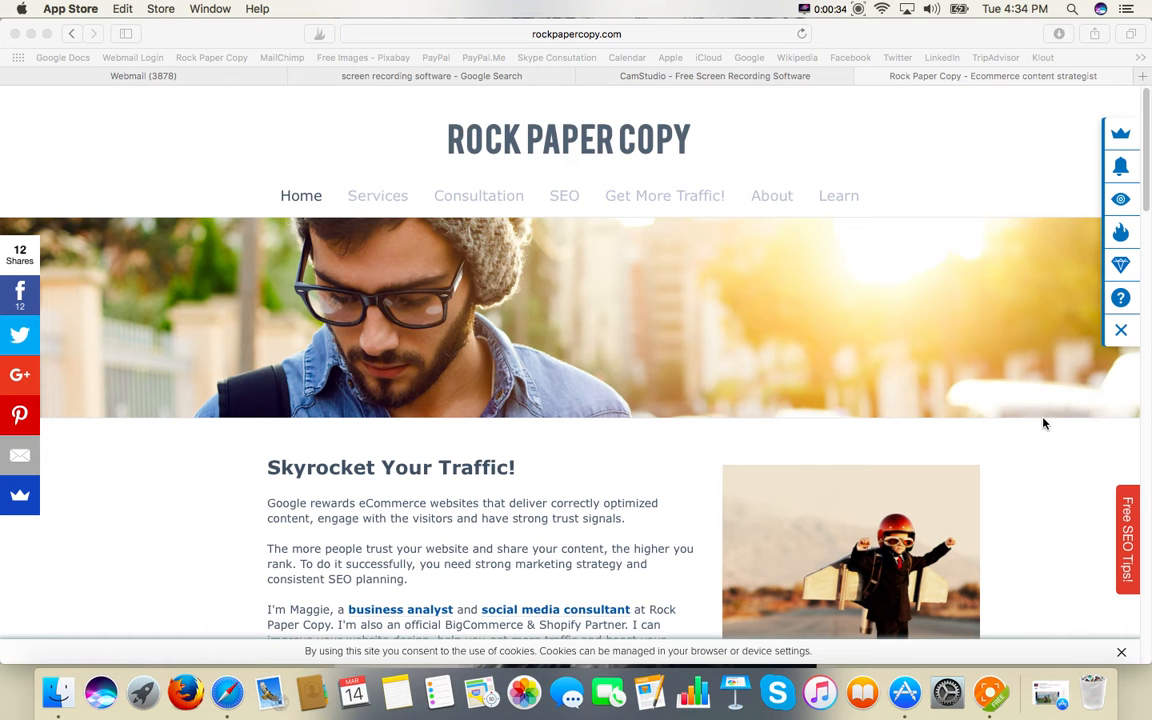
pyautogui.moveTo(1040, 234)
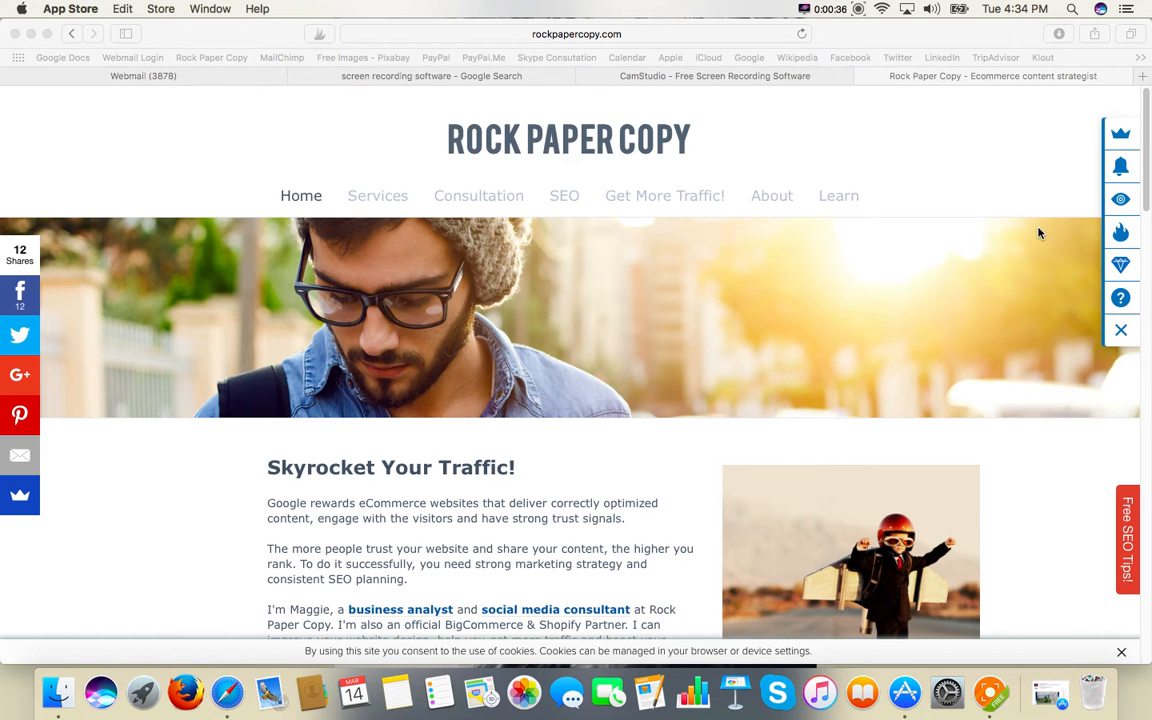
pyautogui.moveTo(1120, 168)
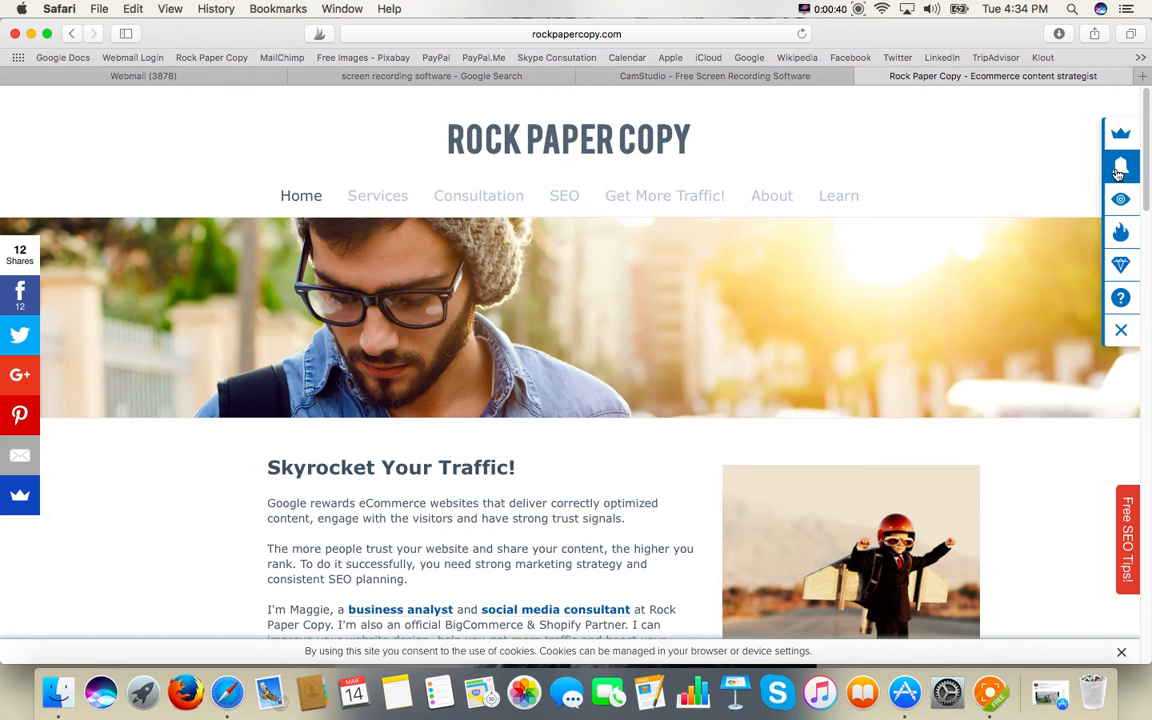
# - View Sumo Me's recent Welcome Mat subscription notifications
pyautogui.click(1120, 166)
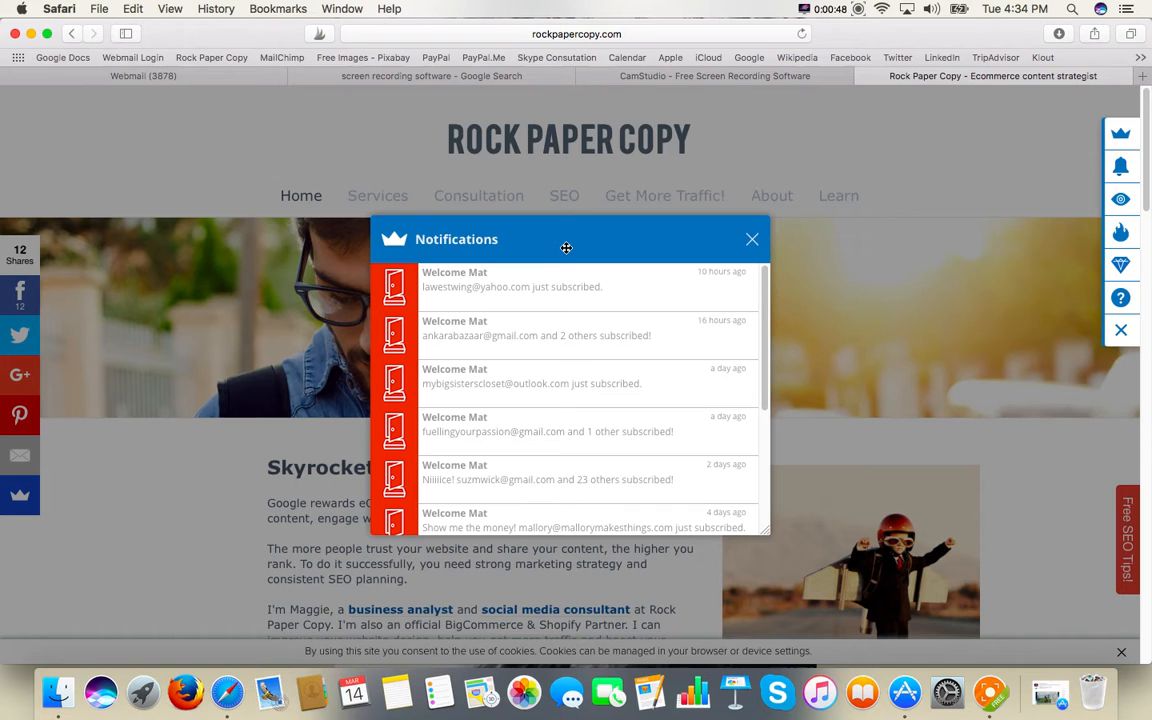
pyautogui.moveTo(500, 288)
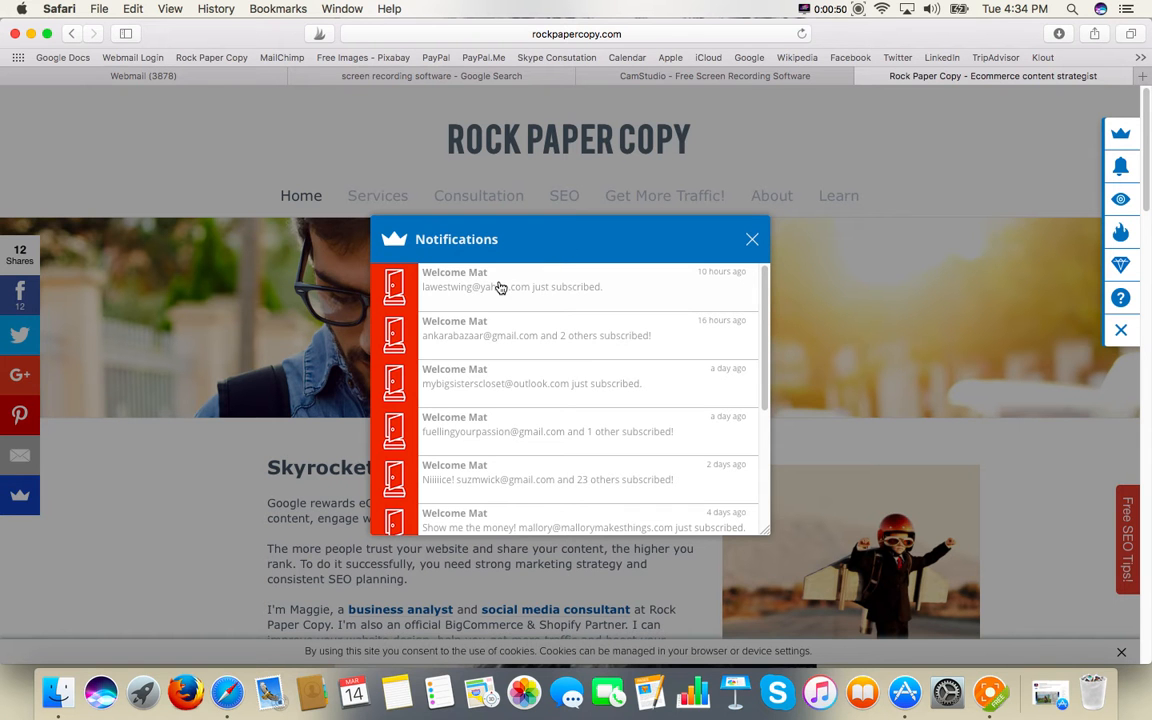
pyautogui.moveTo(532, 420)
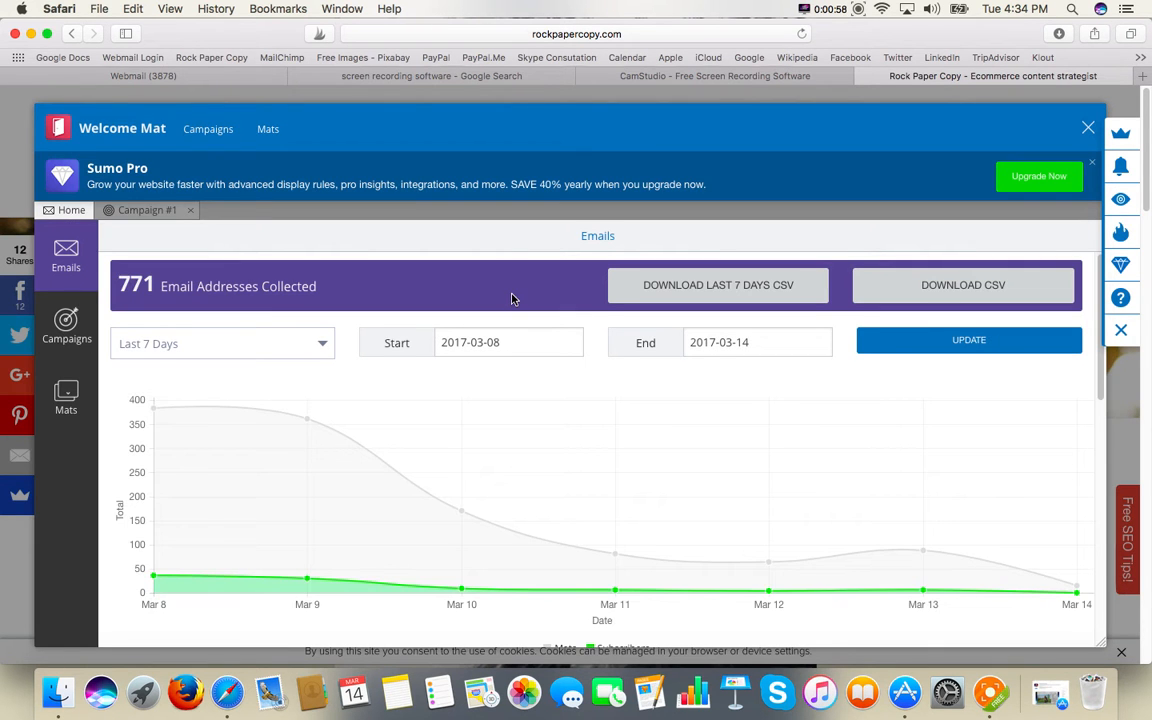
# - Review the Welcome Mat emails dashboard (771 collected) and start a new browser tab
pyautogui.scroll(-3)
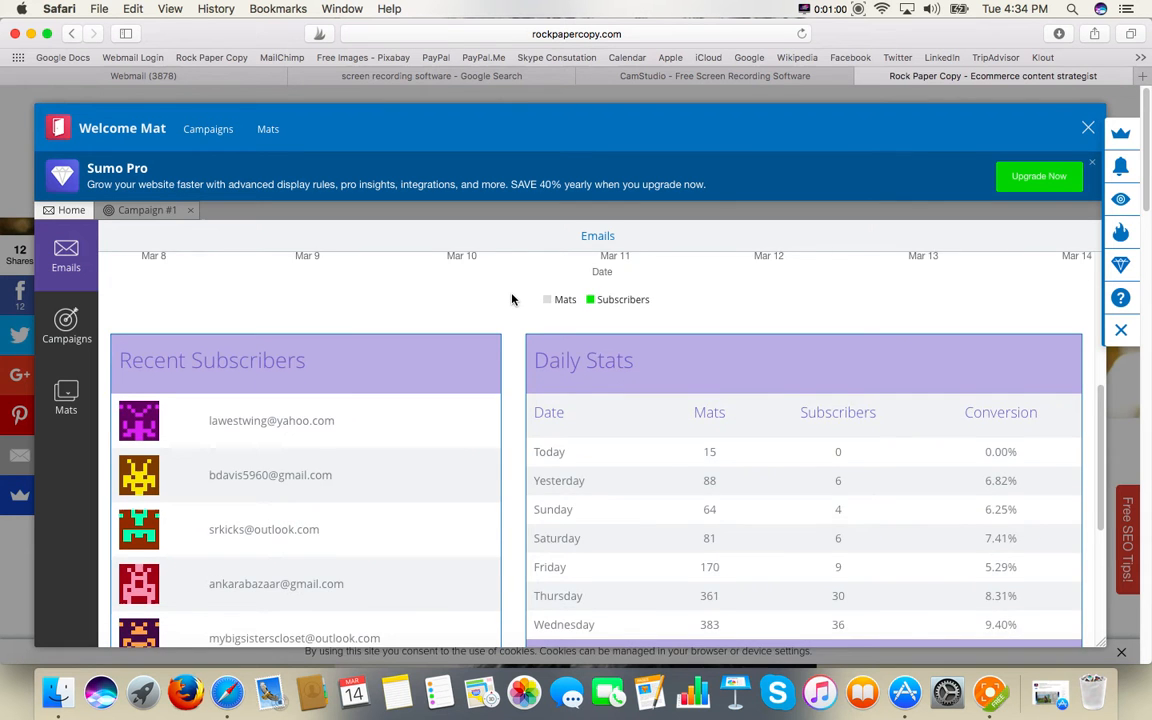
pyautogui.scroll(-3)
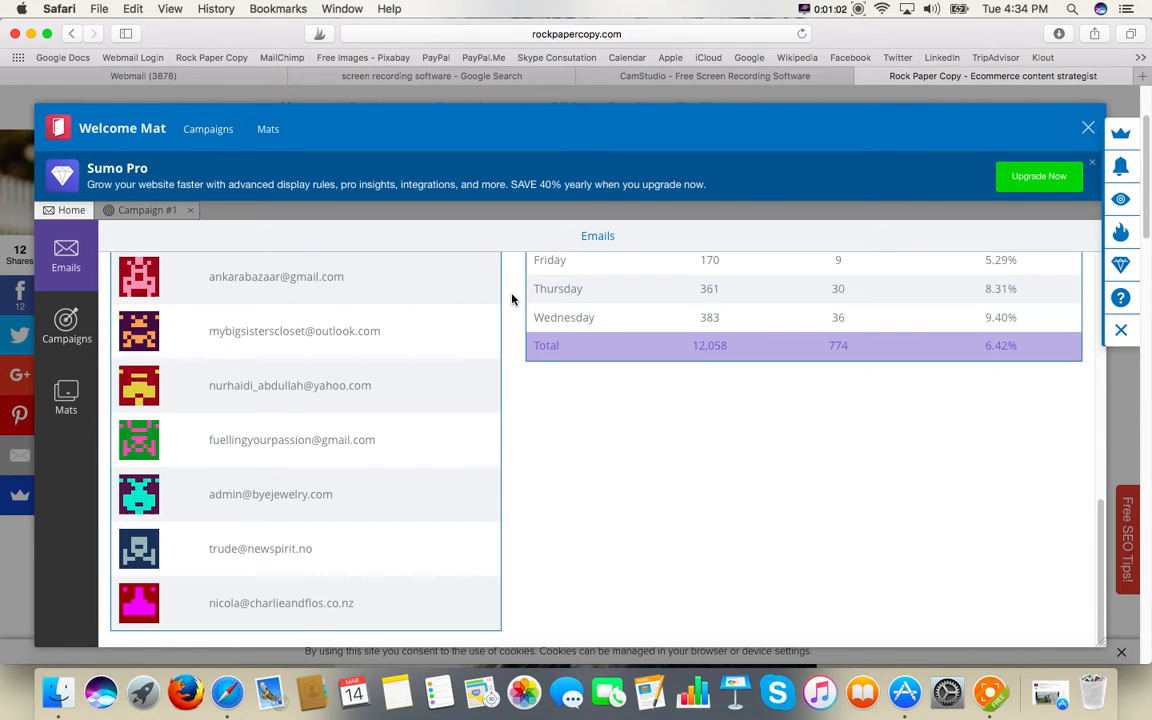
pyautogui.moveTo(454, 404)
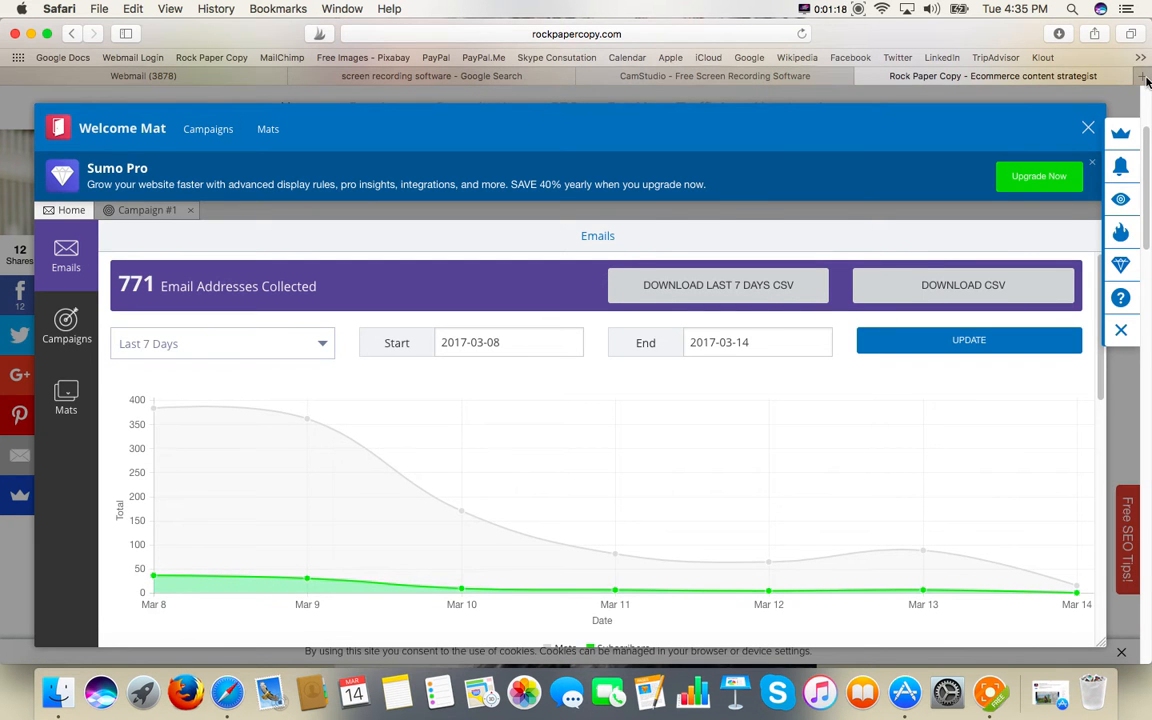
pyautogui.click(1142, 76)
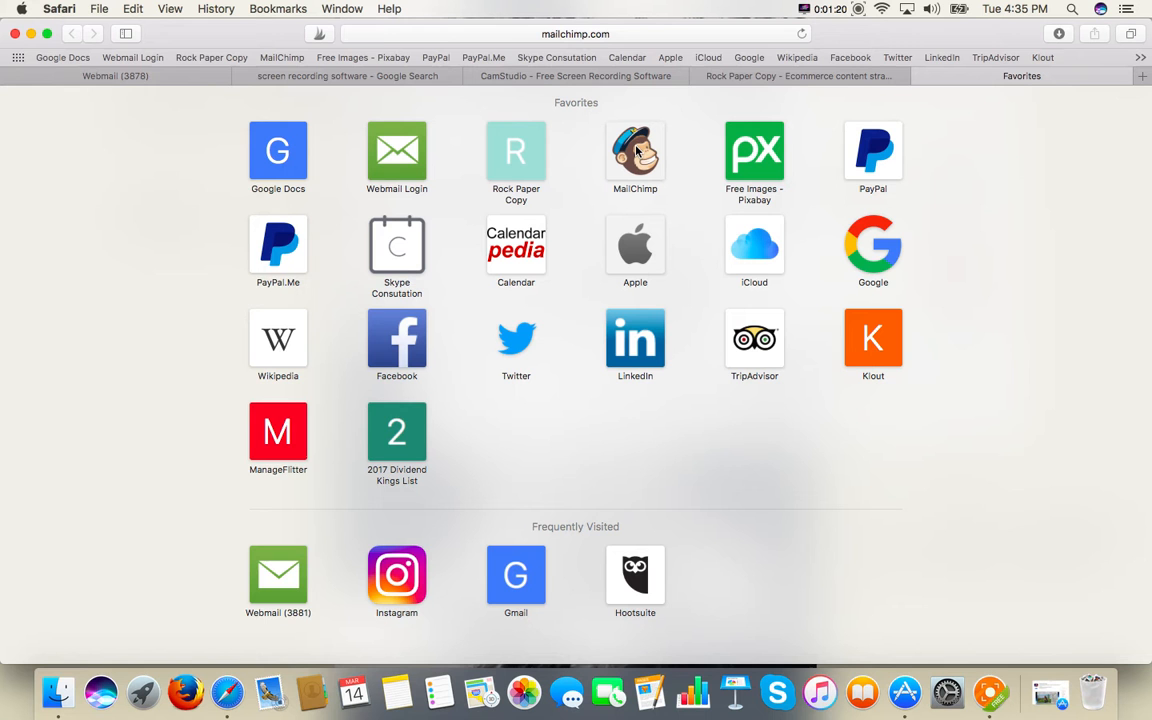
pyautogui.moveTo(928, 138)
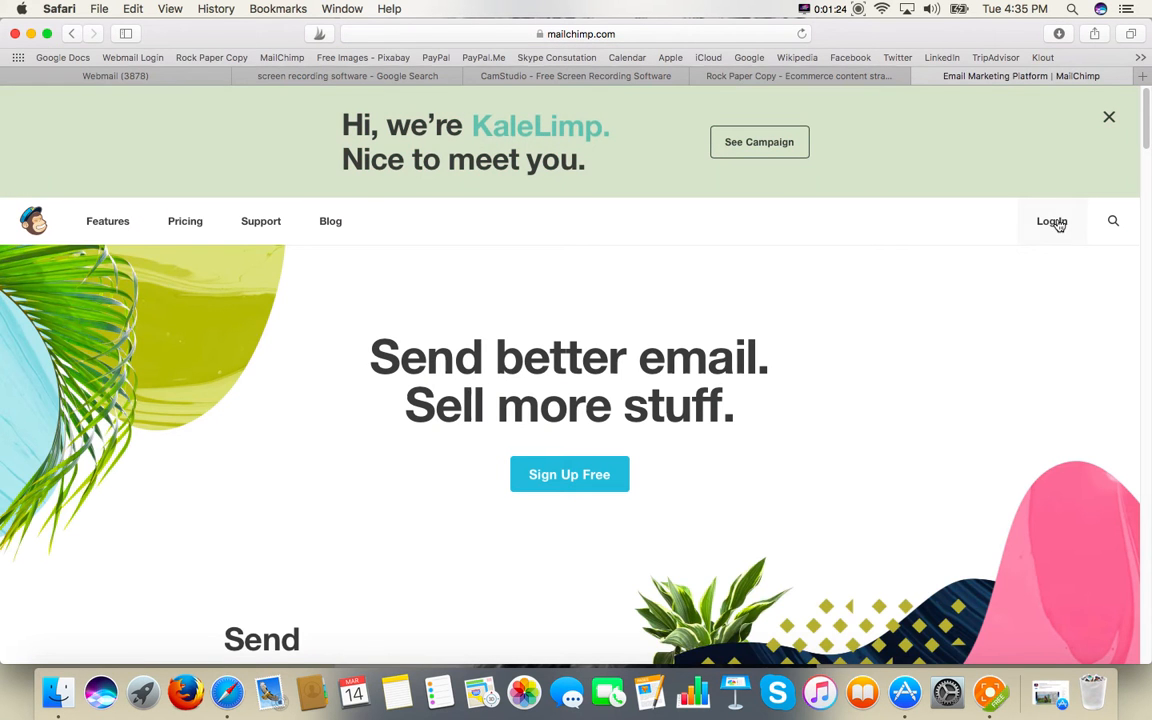
# - Reach the MailChimp login page from mailchimp.com, ready to enter the username
pyautogui.click(1052, 220)
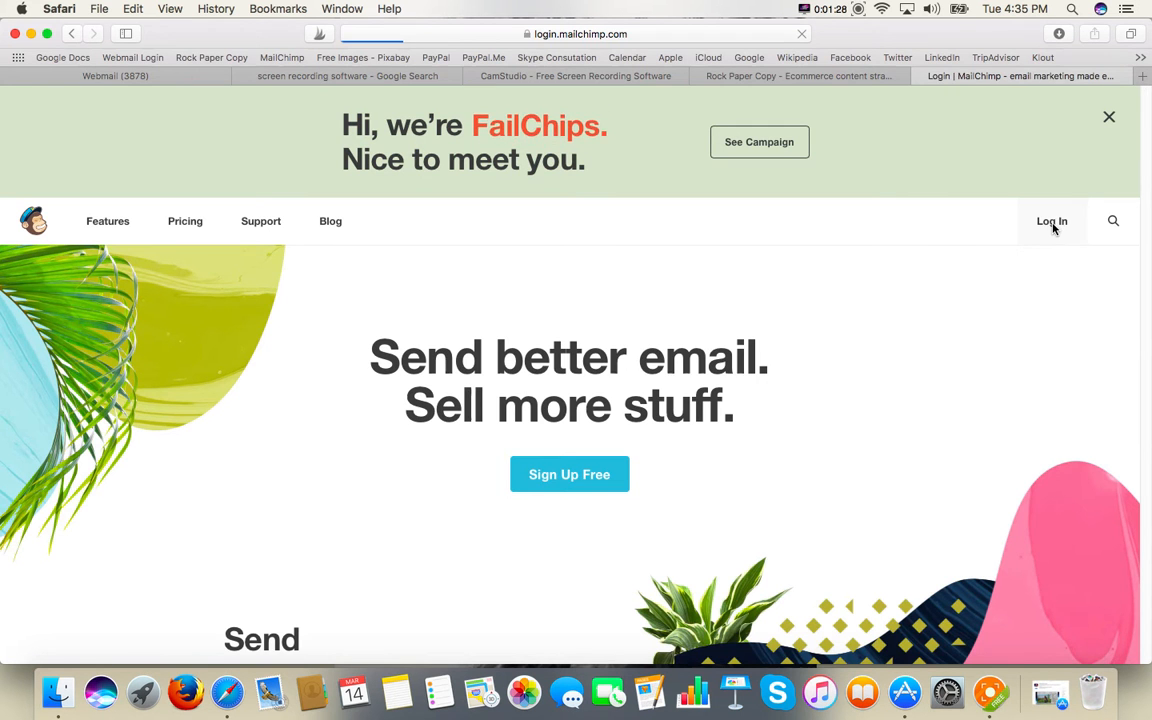
pyautogui.click(1052, 220)
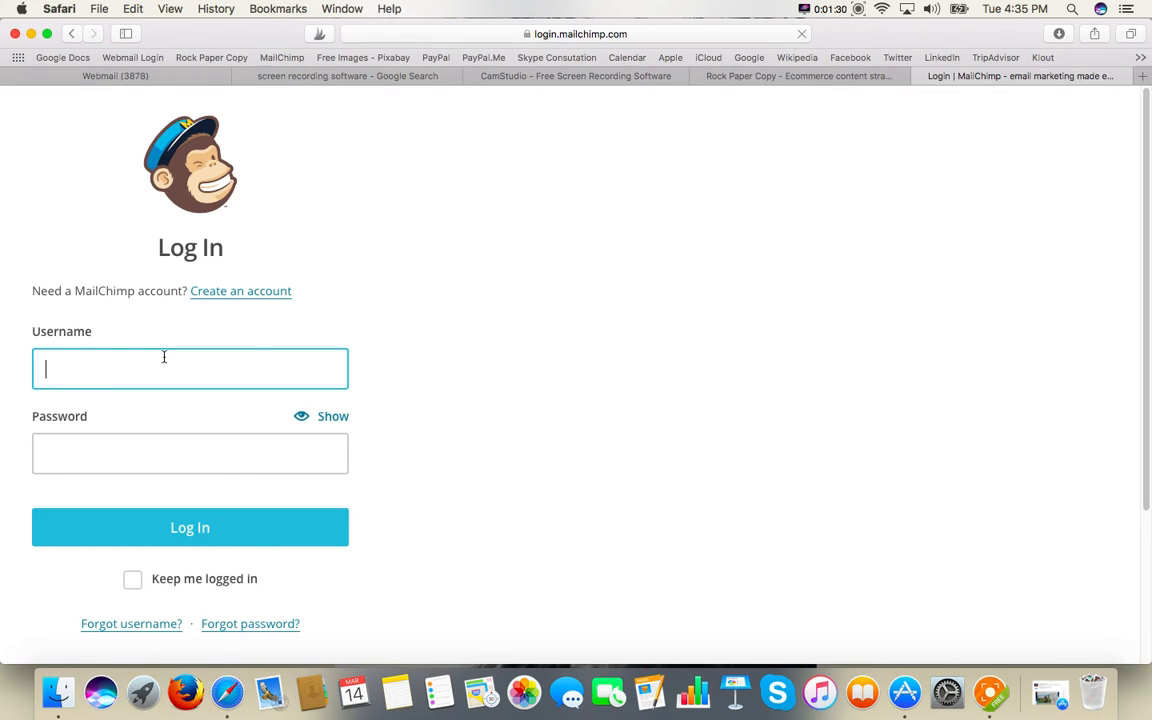
# - Log in as Rockpapercopy, decline saving the password, and enter the Rock Paper Copy account
pyautogui.write('Rockp')
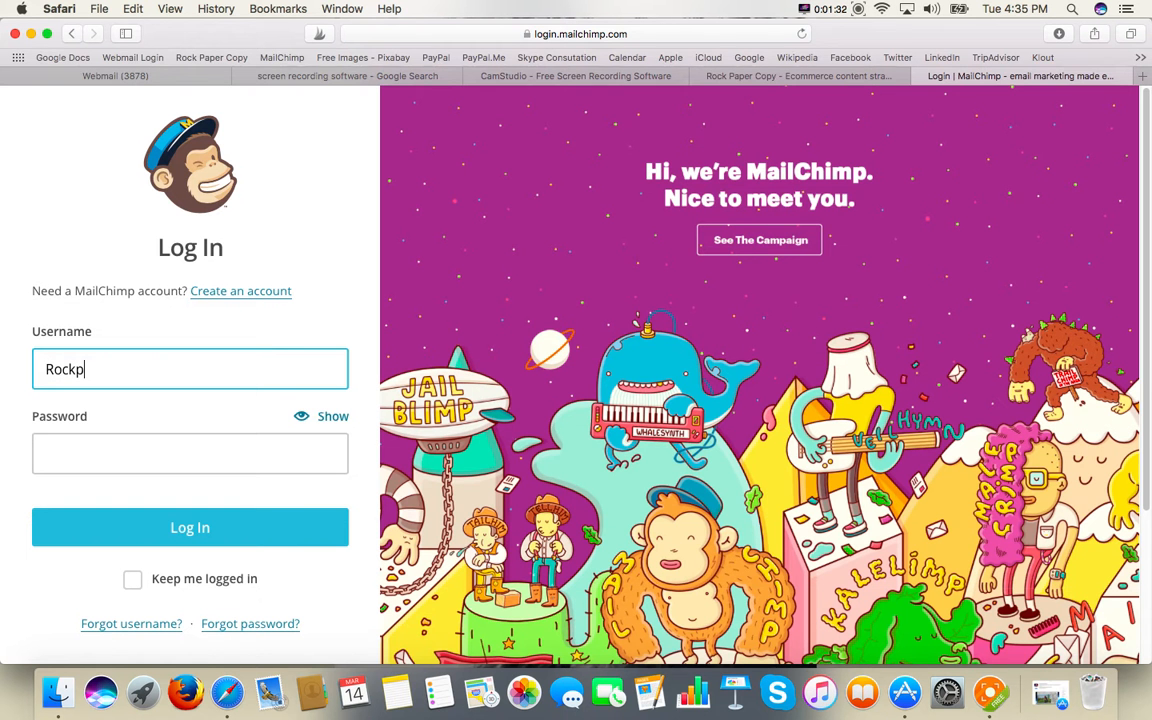
pyautogui.write('apercopy')
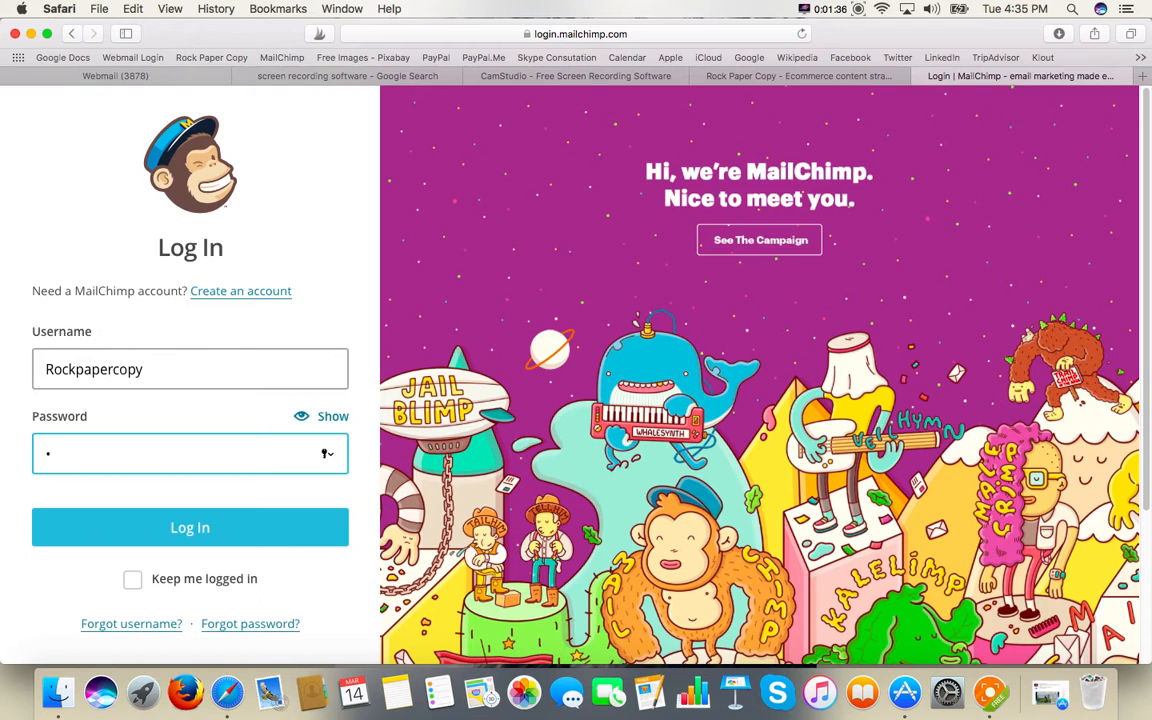
pyautogui.write('••')
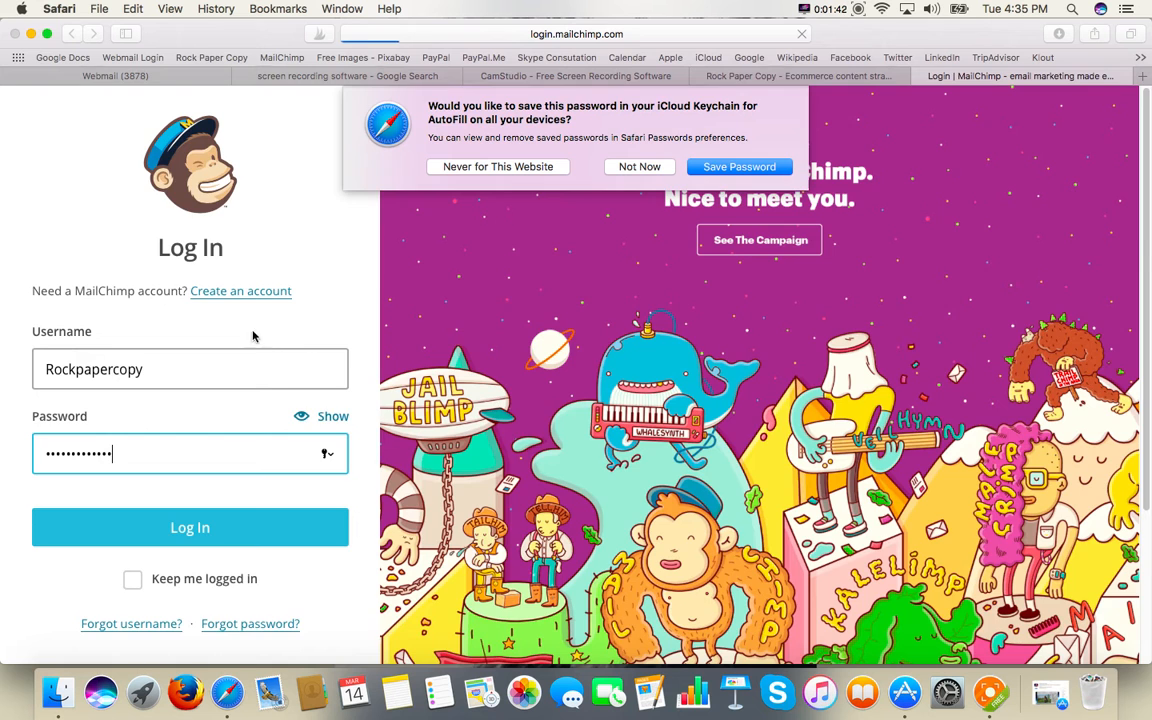
pyautogui.click(190, 528)
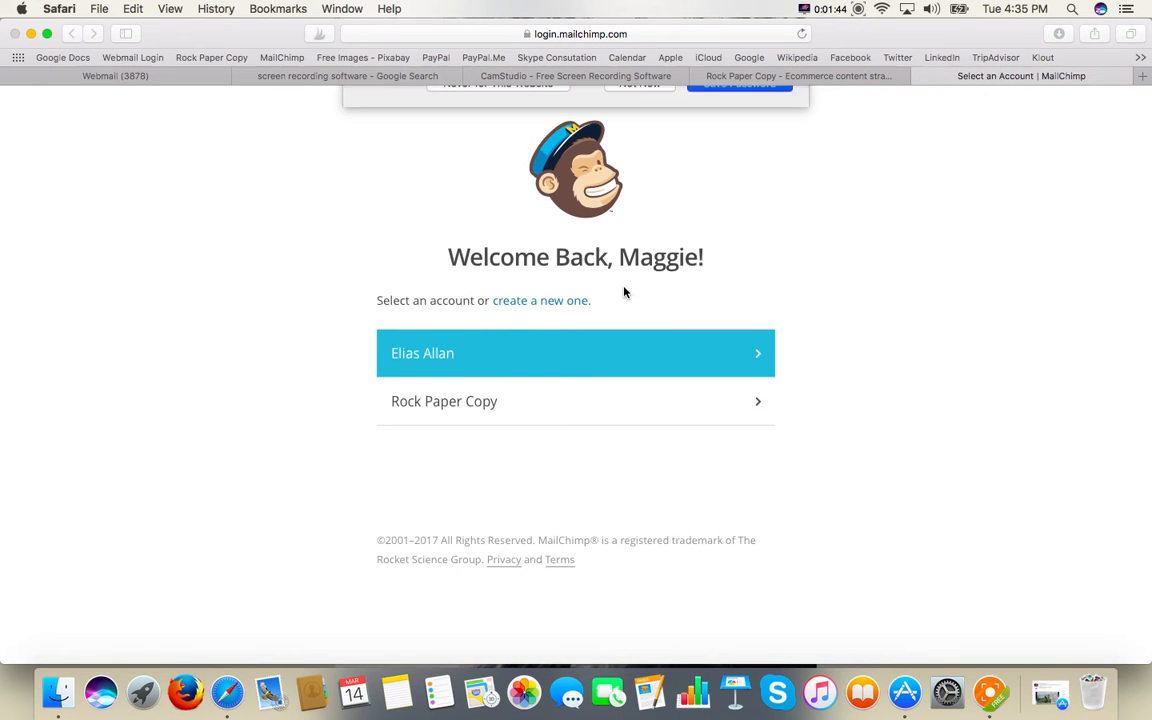
pyautogui.click(576, 400)
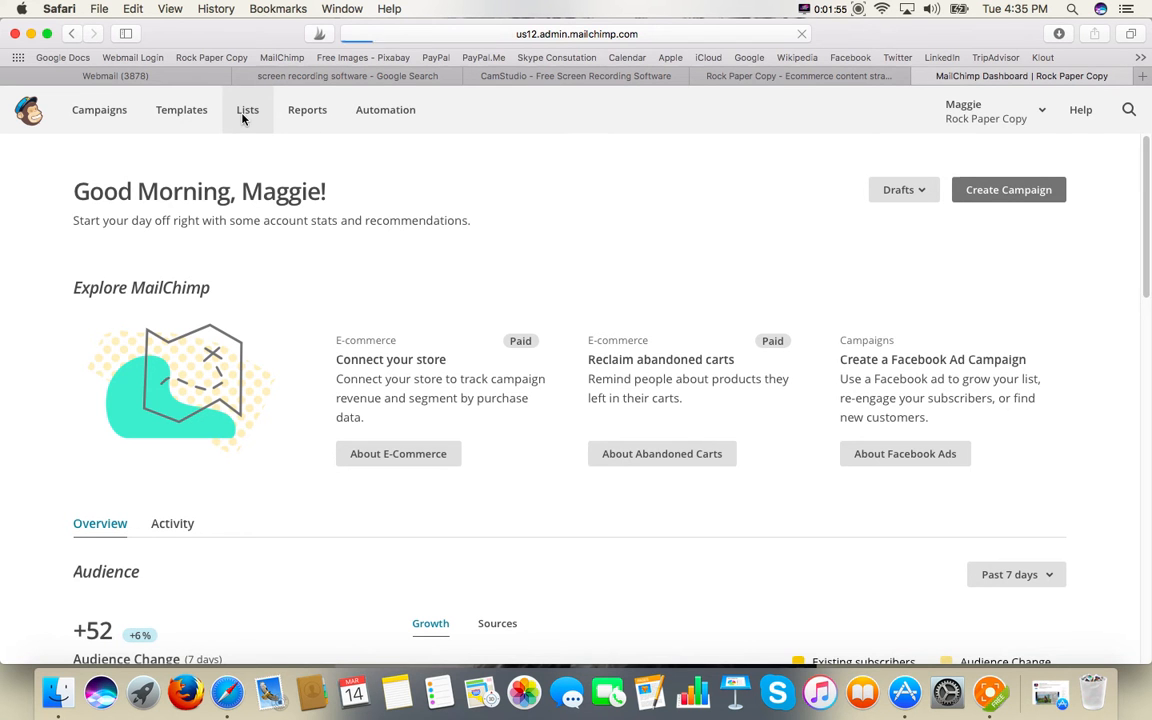
# - Go to the RPC Mailing List (845 subscribers) from the account's lists
pyautogui.click(248, 108)
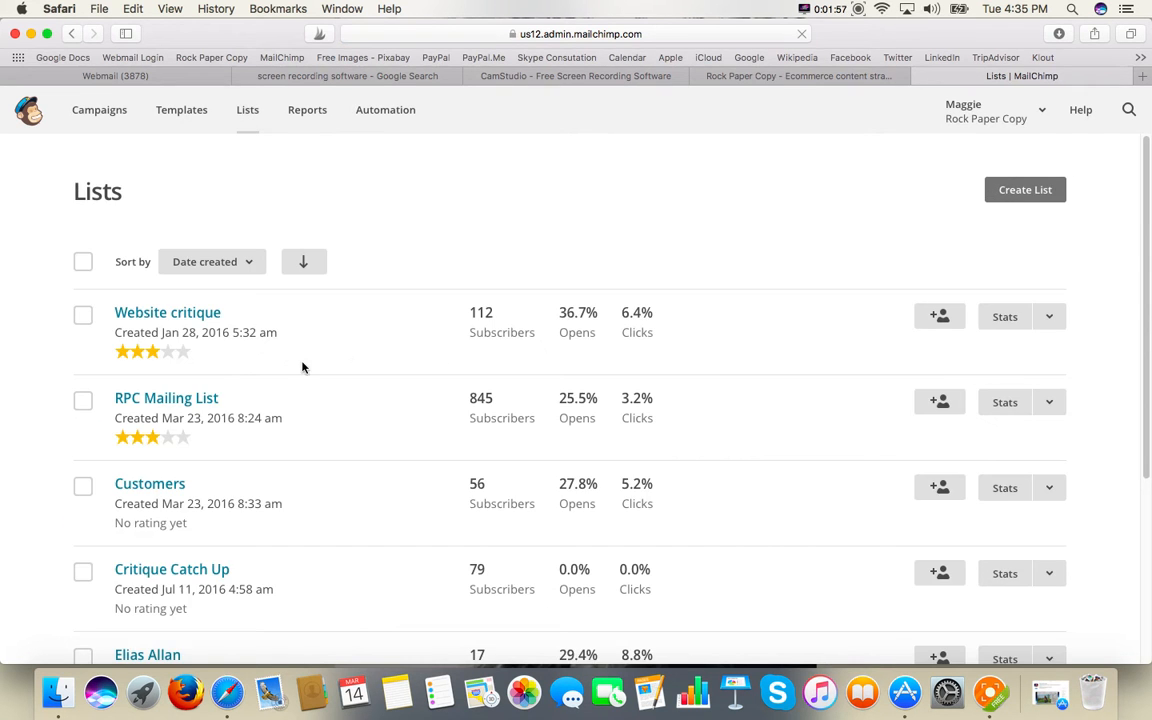
pyautogui.click(166, 396)
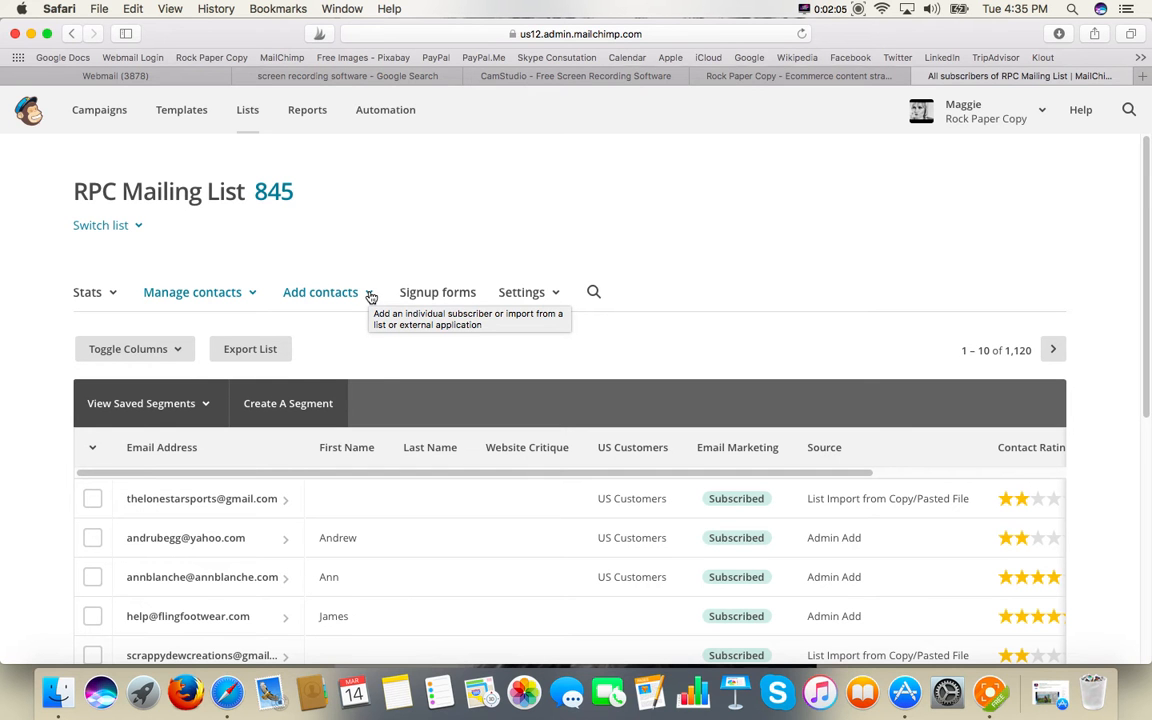
# - Start a copy/paste contact import using the last import's settings, and switch to the Numbers spreadsheet
pyautogui.click(320, 292)
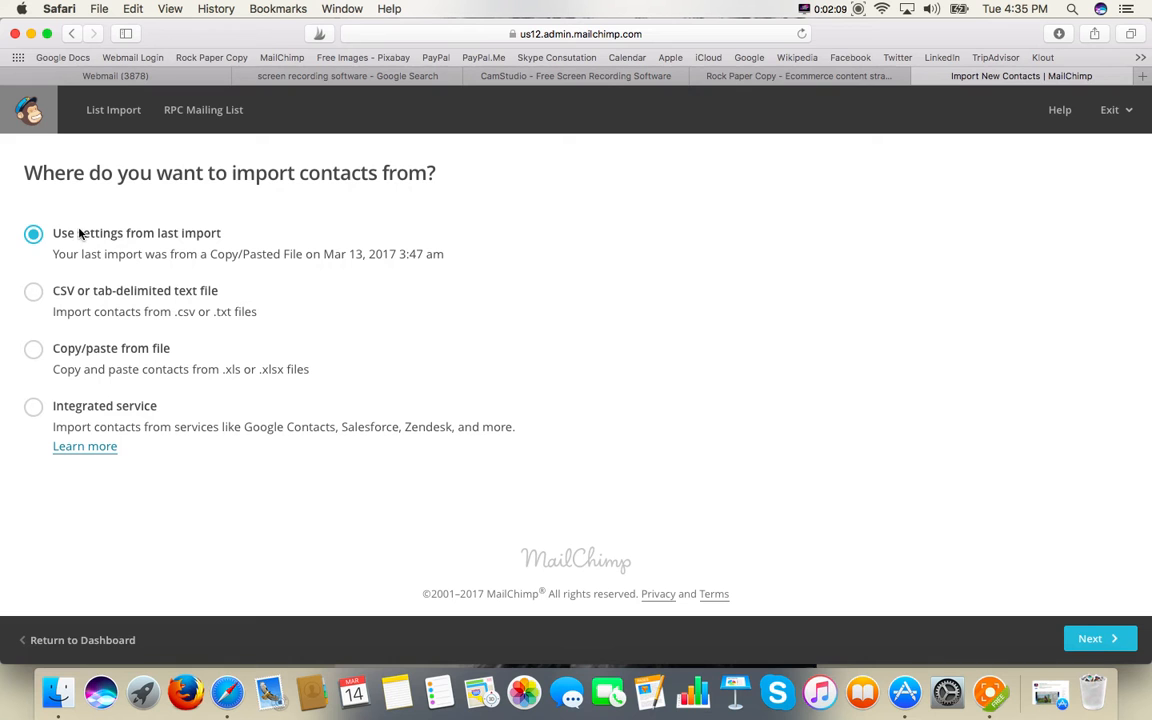
pyautogui.moveTo(200, 252)
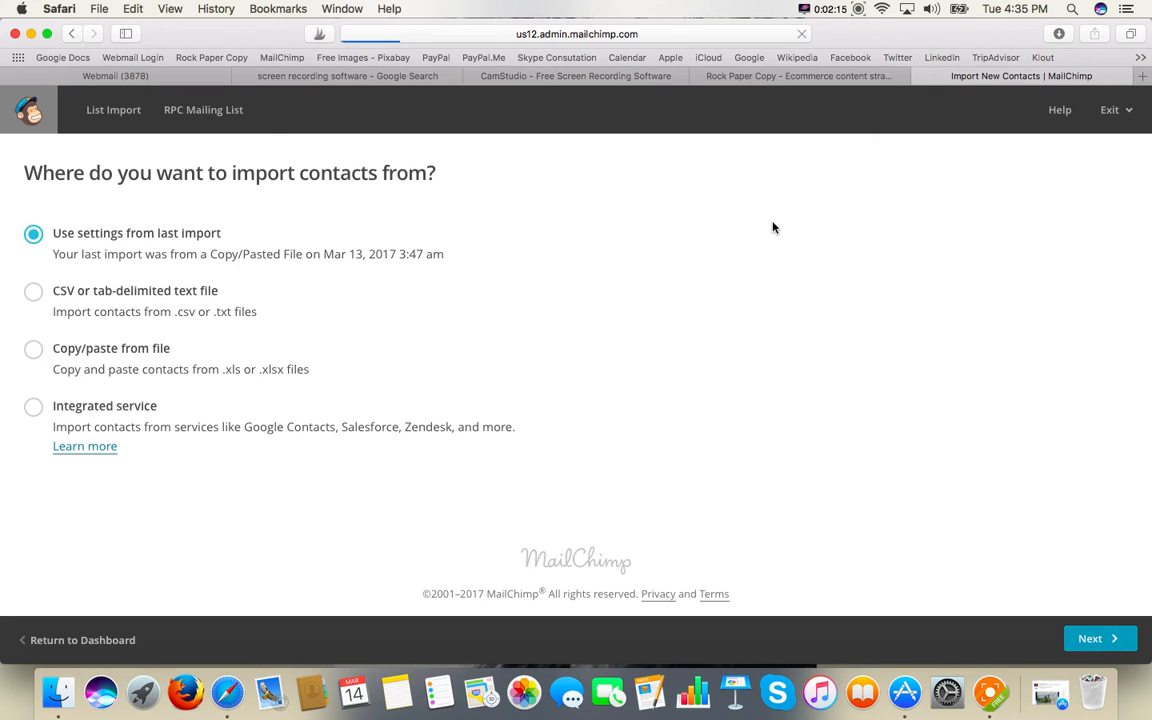
pyautogui.click(1098, 638)
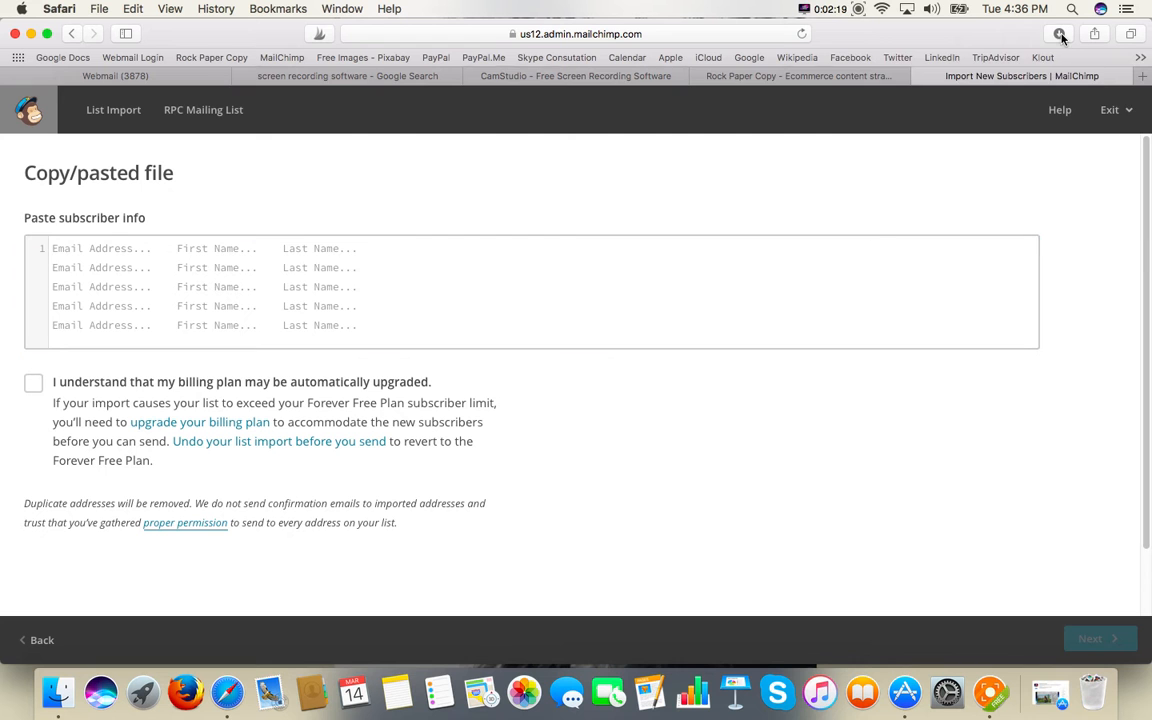
pyautogui.click(1060, 32)
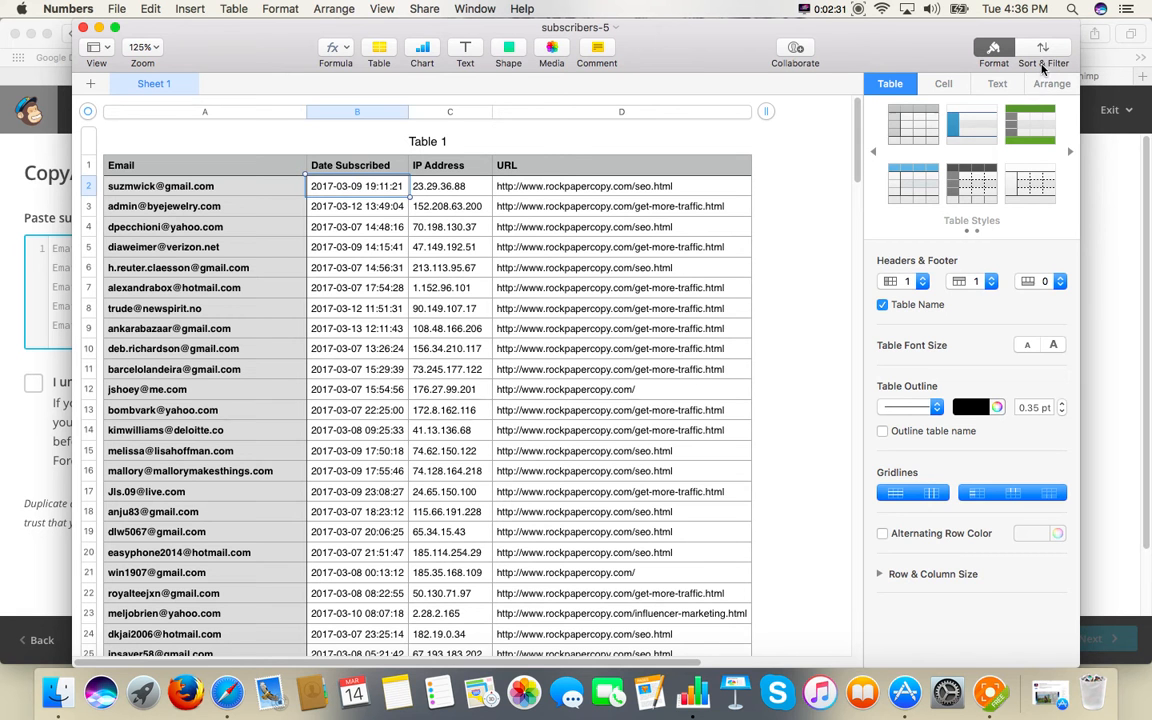
# - Sort the subscribers table by Date Subscribed, newest first, and copy the new emails
pyautogui.click(1044, 48)
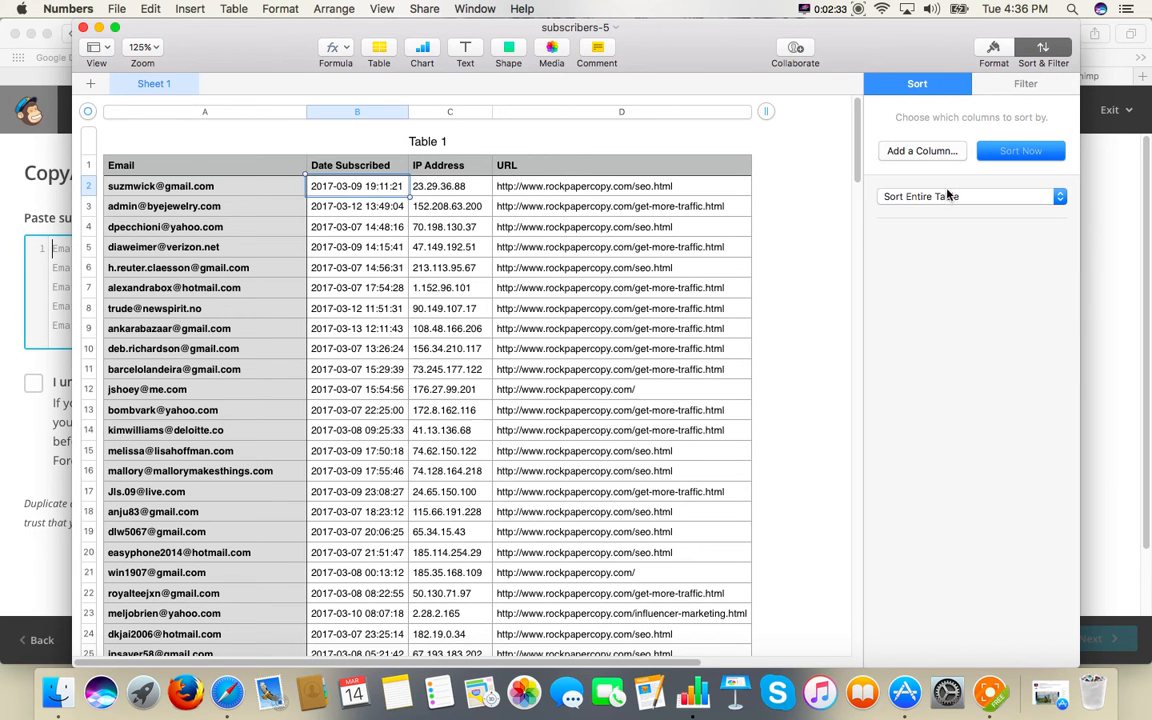
pyautogui.moveTo(920, 152)
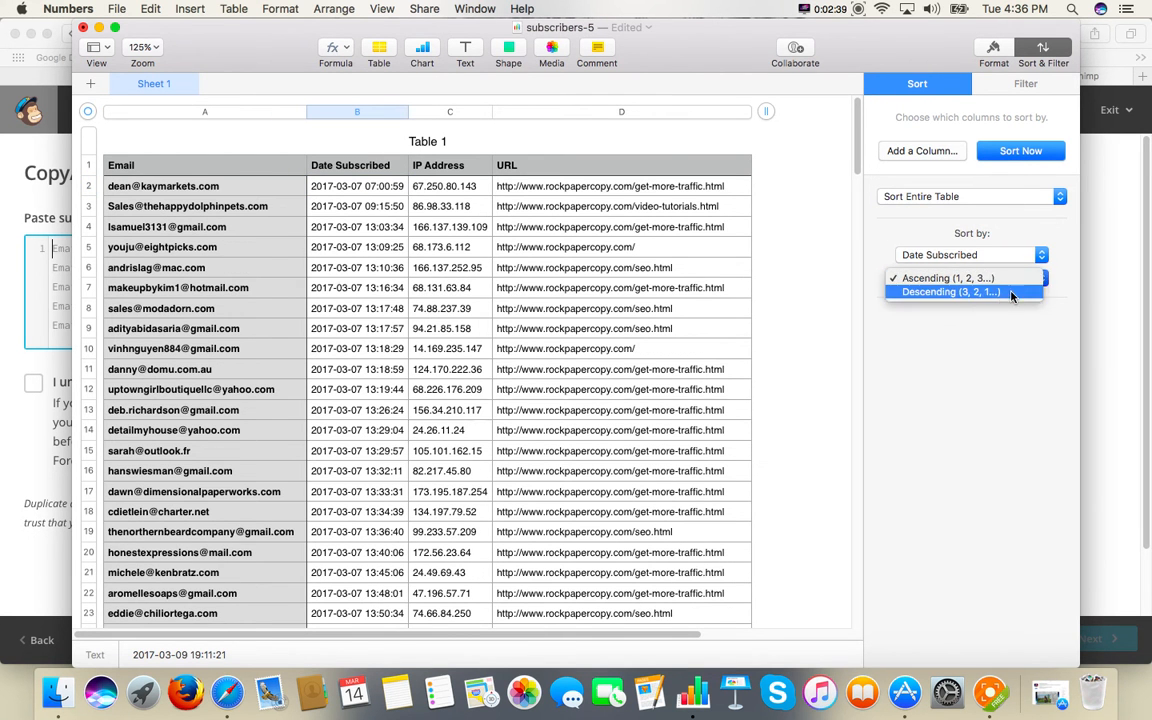
pyautogui.click(950, 292)
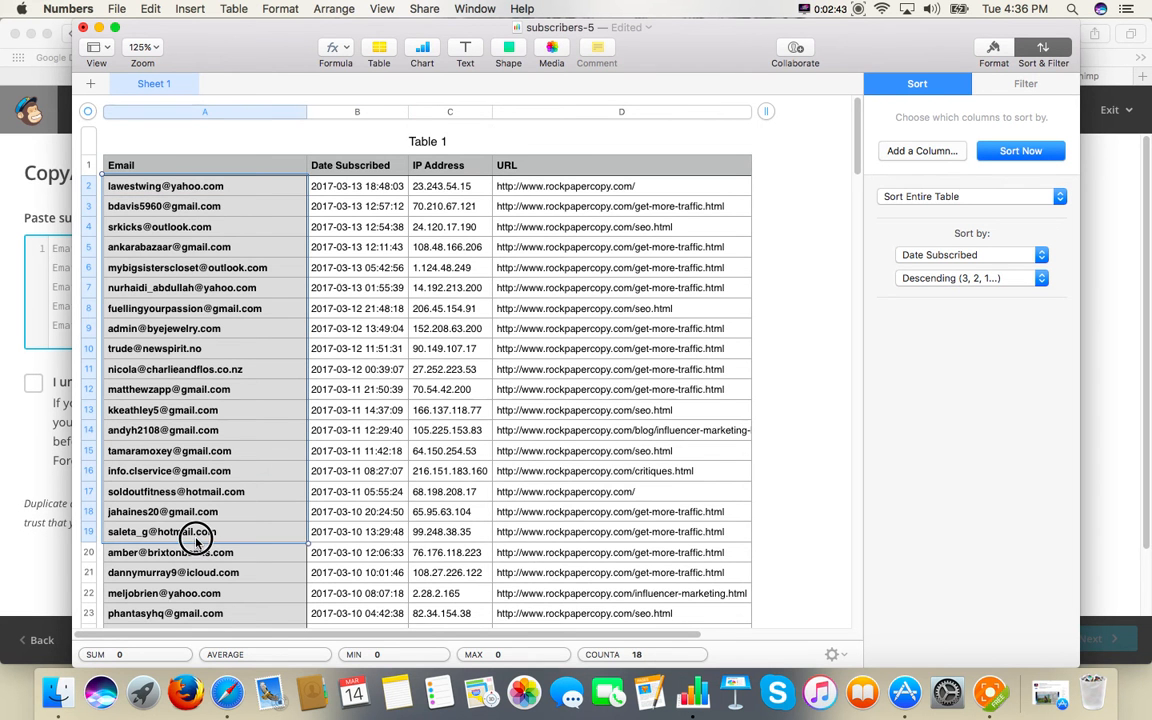
pyautogui.scroll(3)
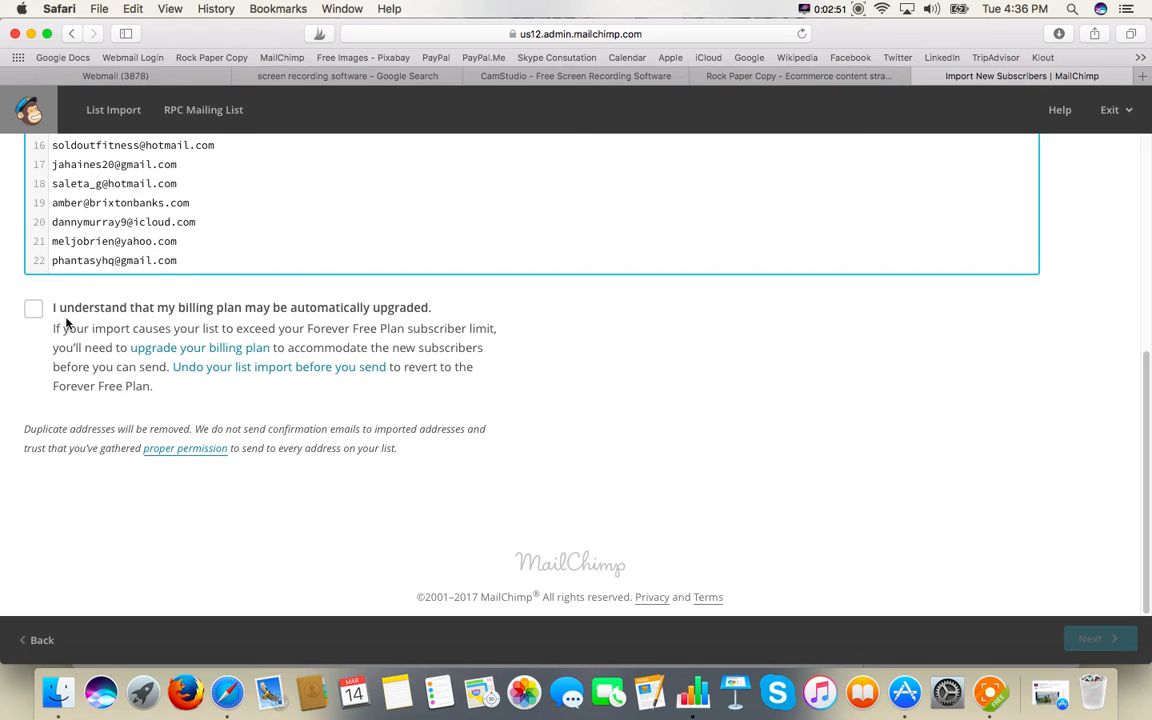
# - Import the pasted emails, accepting the billing notice, bringing the RPC Mailing List to 850 contacts
pyautogui.click(32, 308)
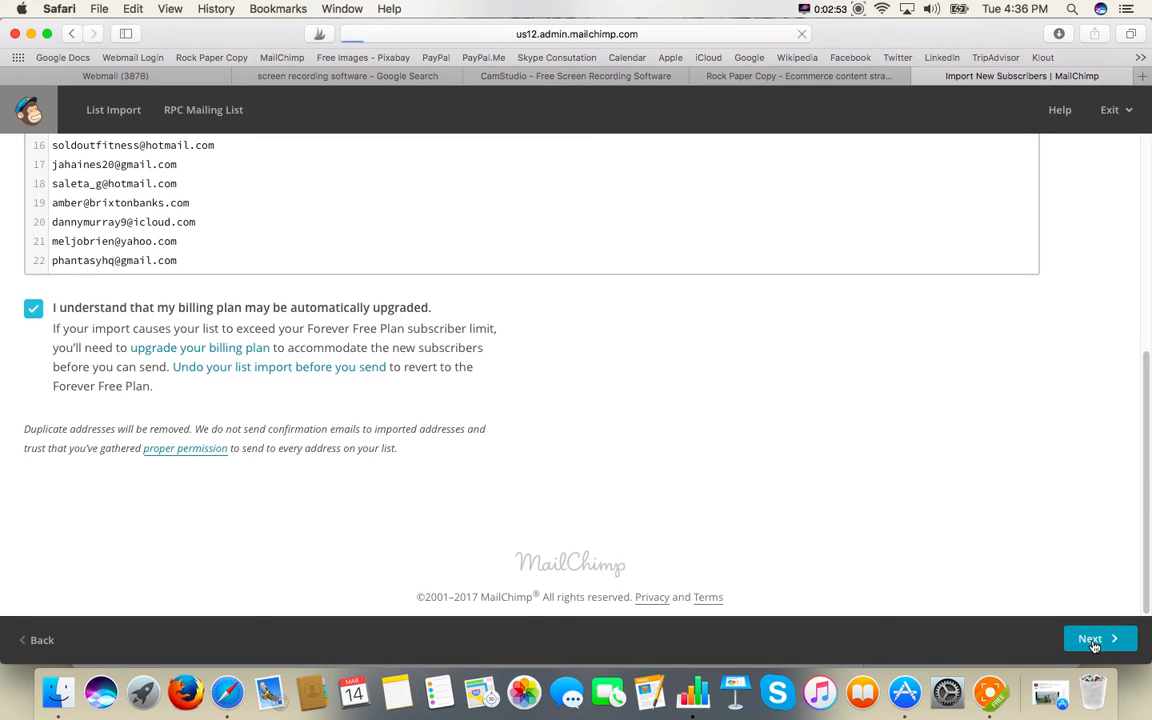
pyautogui.click(1100, 638)
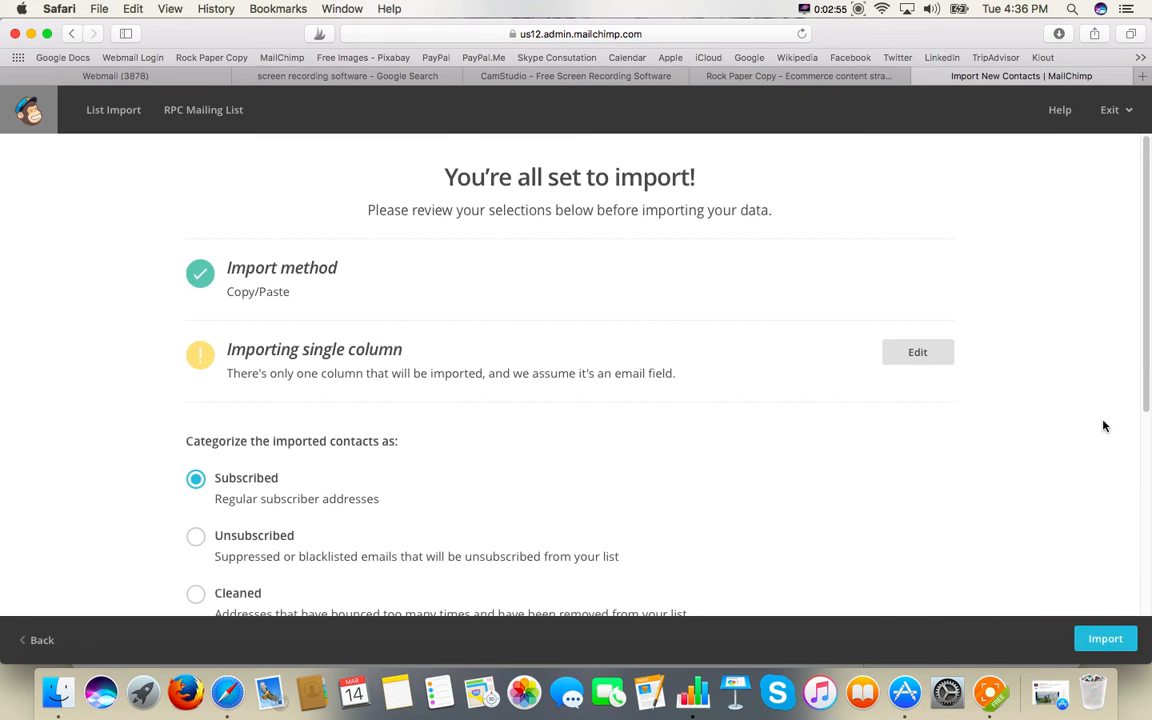
pyautogui.scroll(-3)
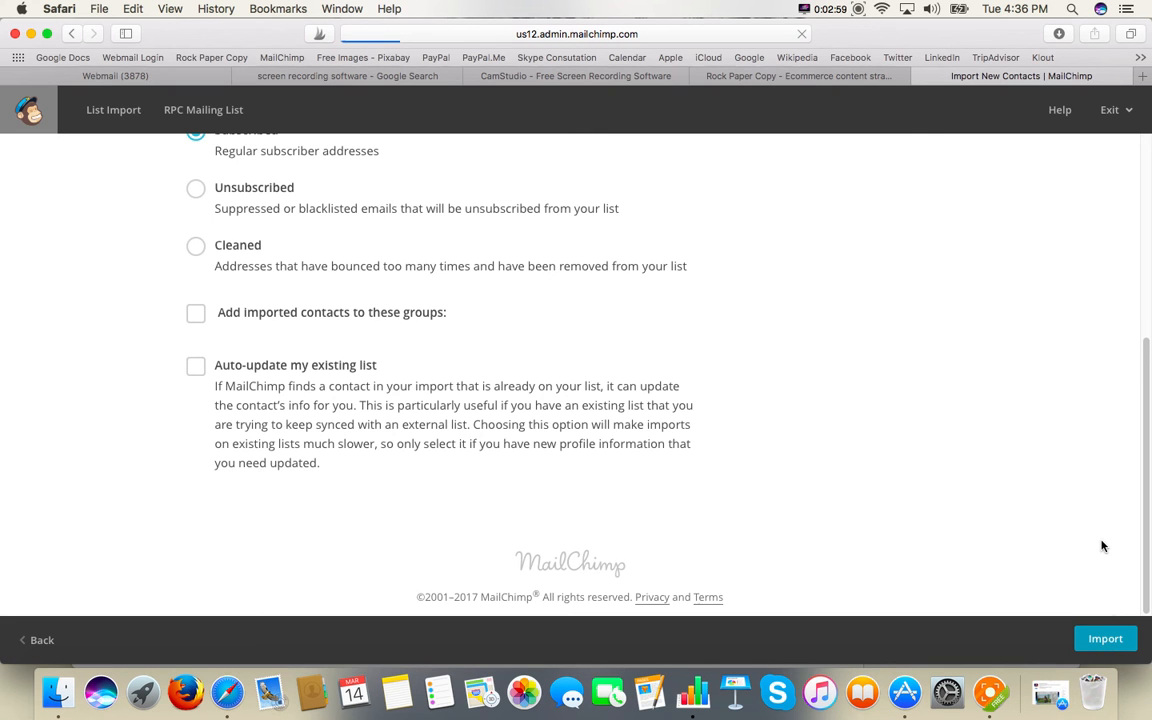
pyautogui.click(1104, 638)
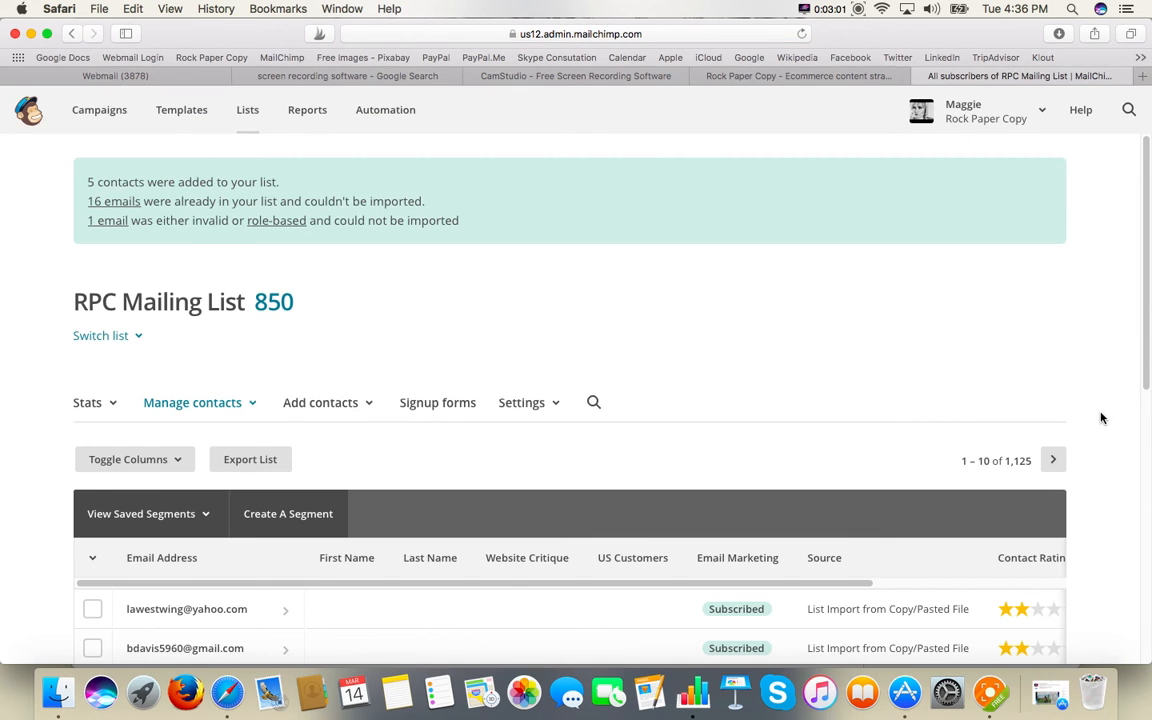
pyautogui.scroll(-3)
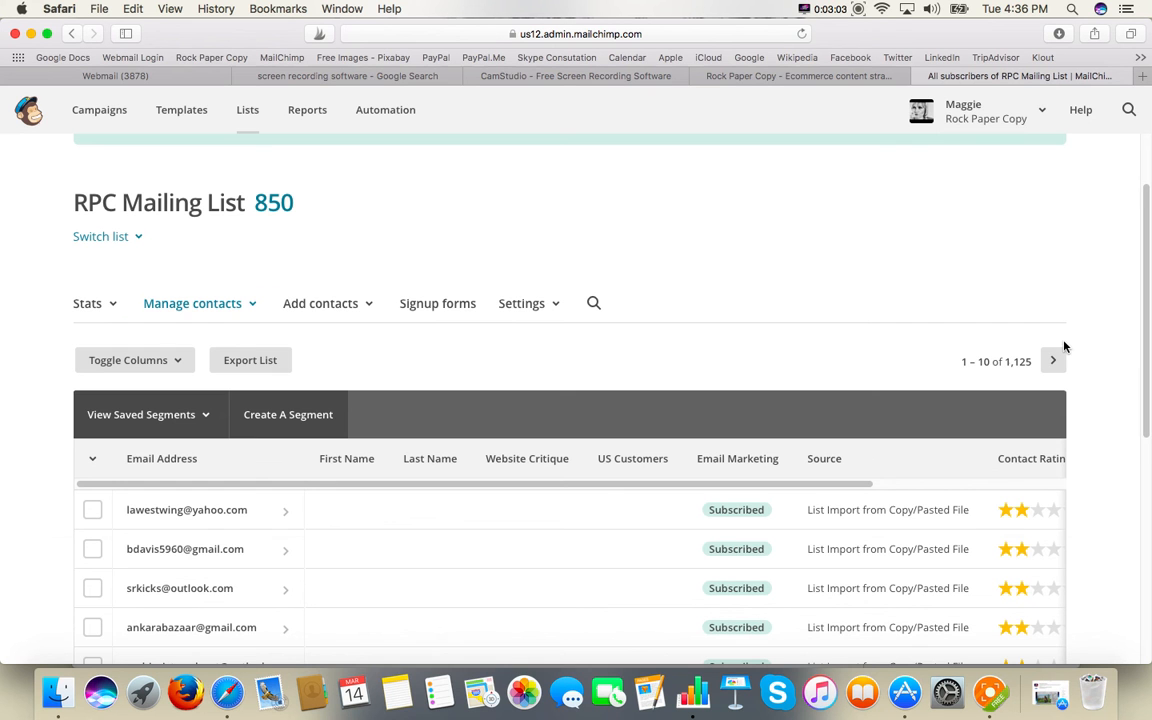
pyautogui.moveTo(936, 84)
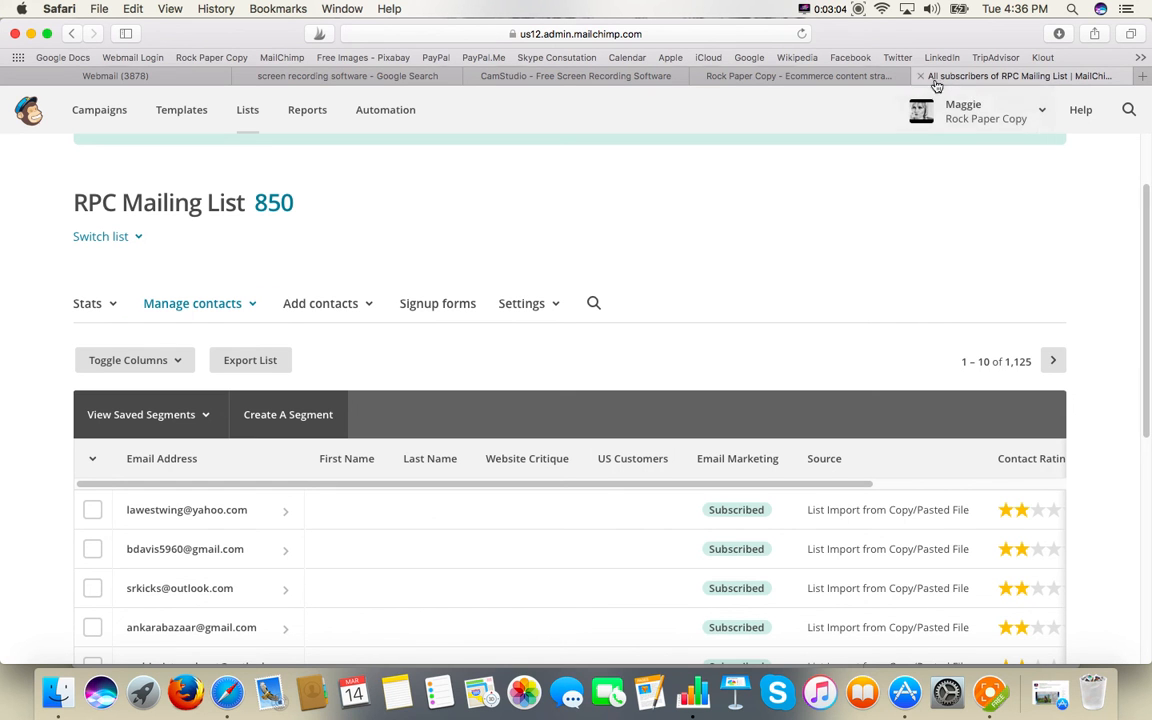
pyautogui.moveTo(920, 84)
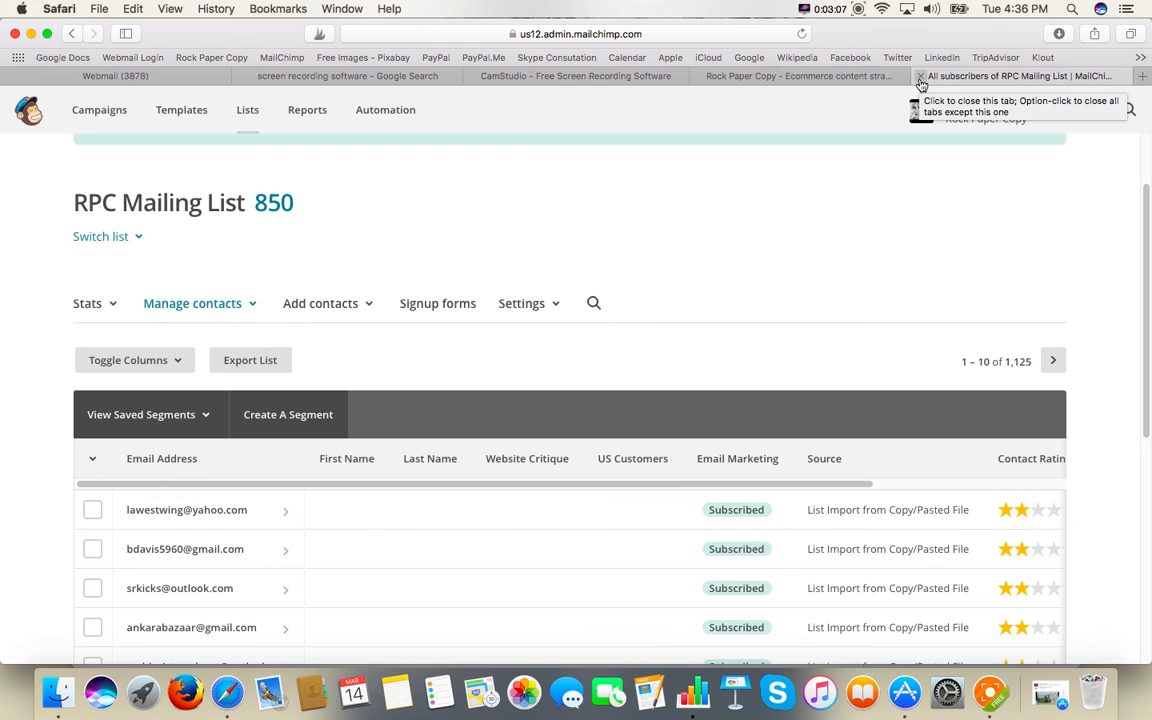